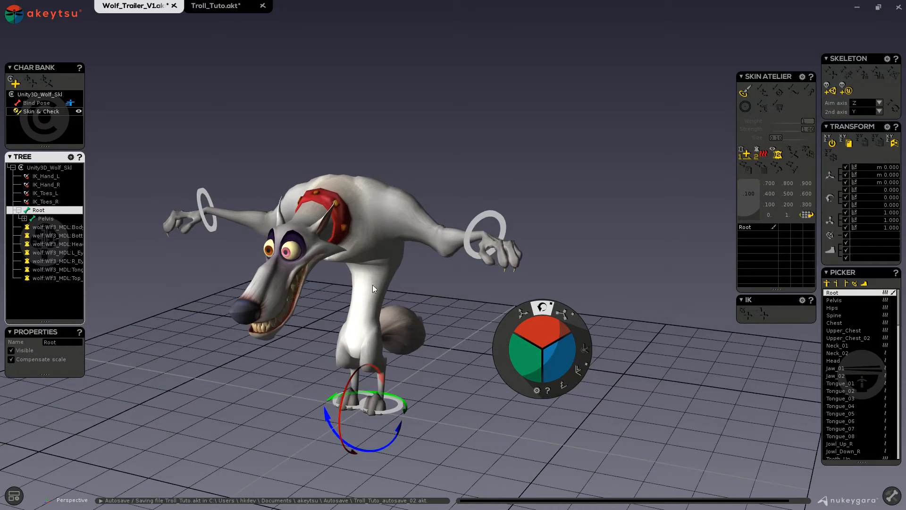
# Select the Chest bone, then UpperArm_L, lowering the left arm with the Spinner rotate ring
pyautogui.click(834, 323)
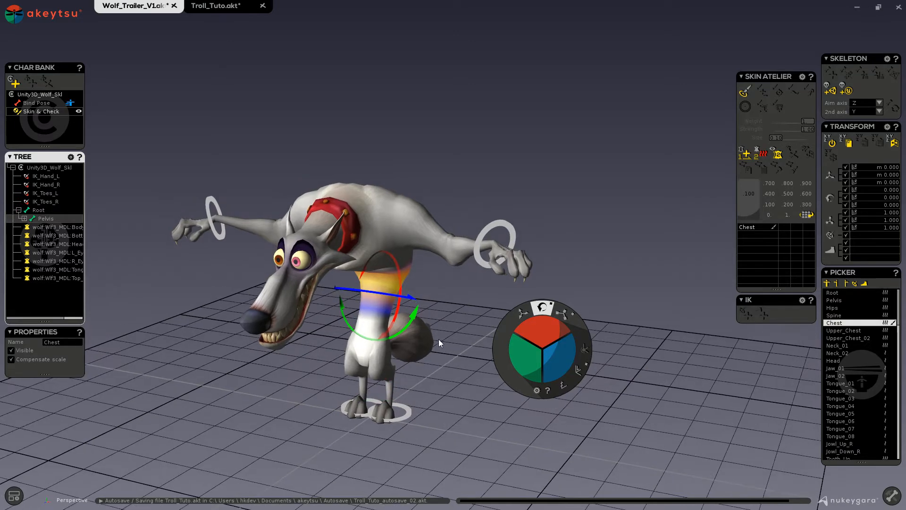
pyautogui.click(398, 226)
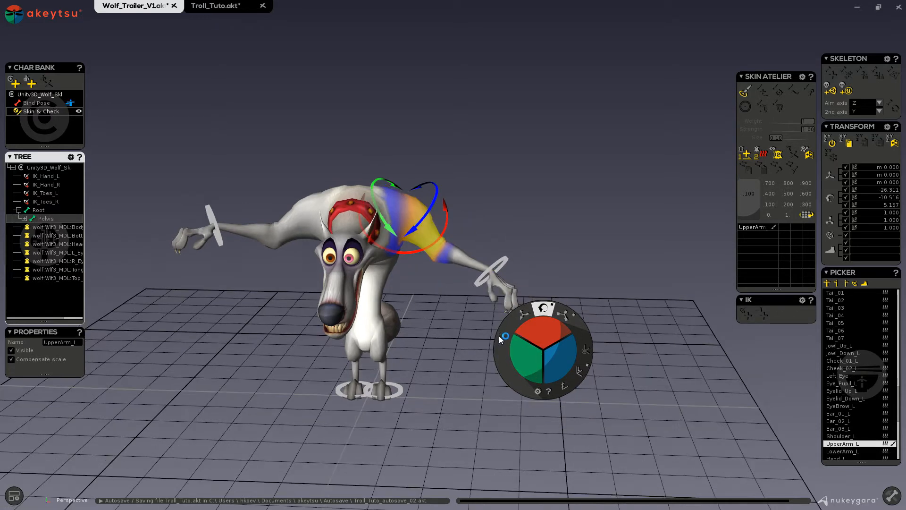
pyautogui.moveTo(409, 370)
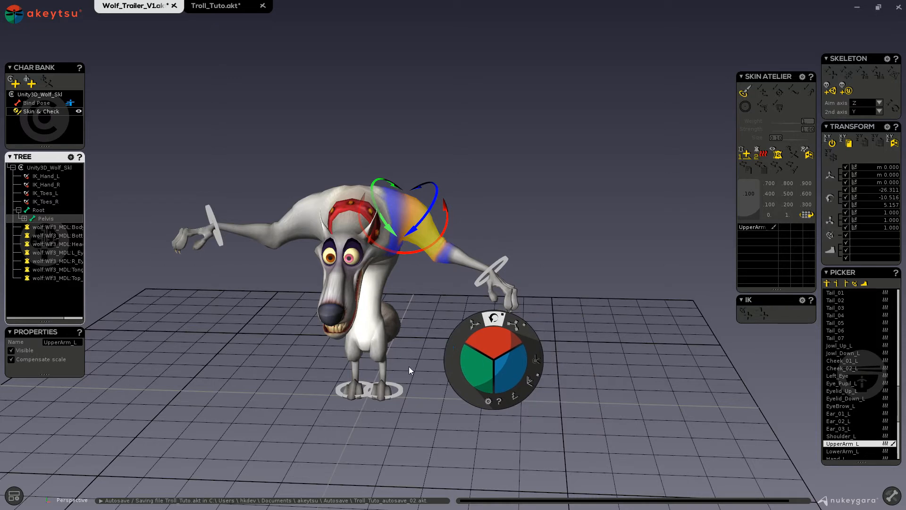
pyautogui.moveTo(473, 338)
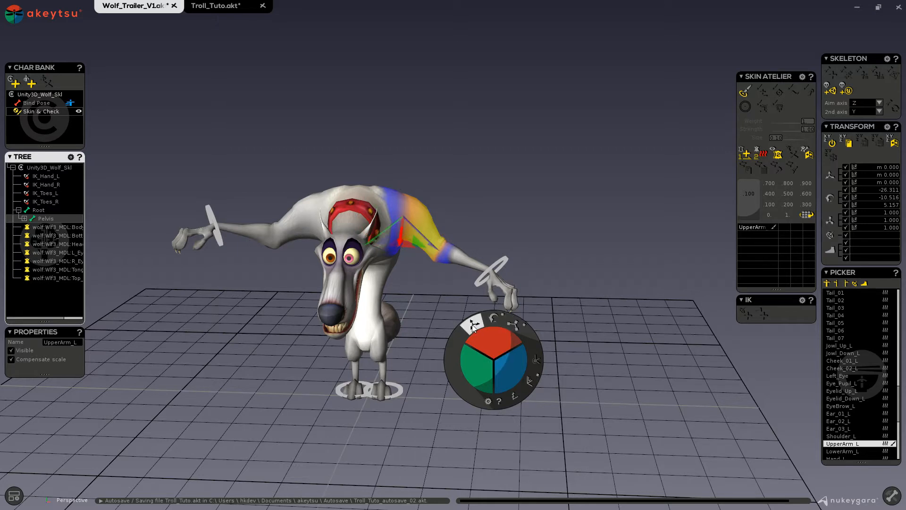
# Rotate UpperArm_L on the Spinner, lifting the left arm partway back up
pyautogui.click(493, 318)
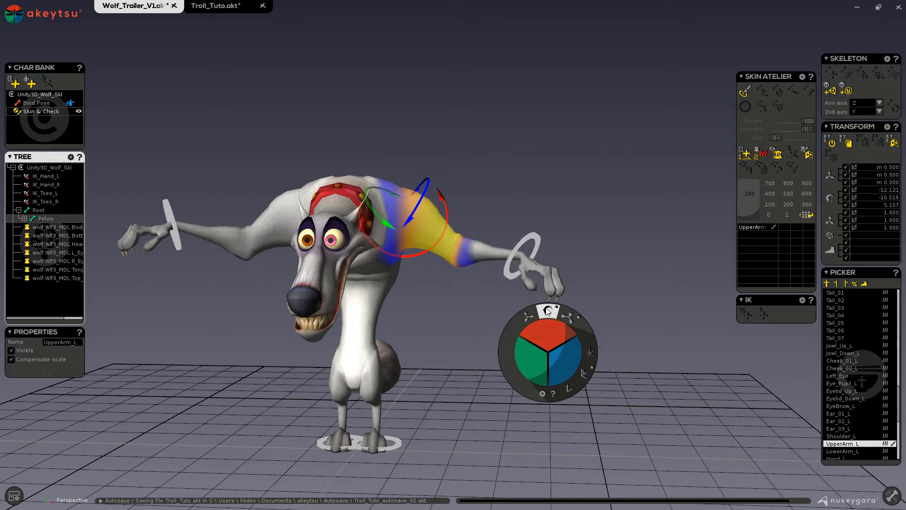
pyautogui.moveTo(555, 311)
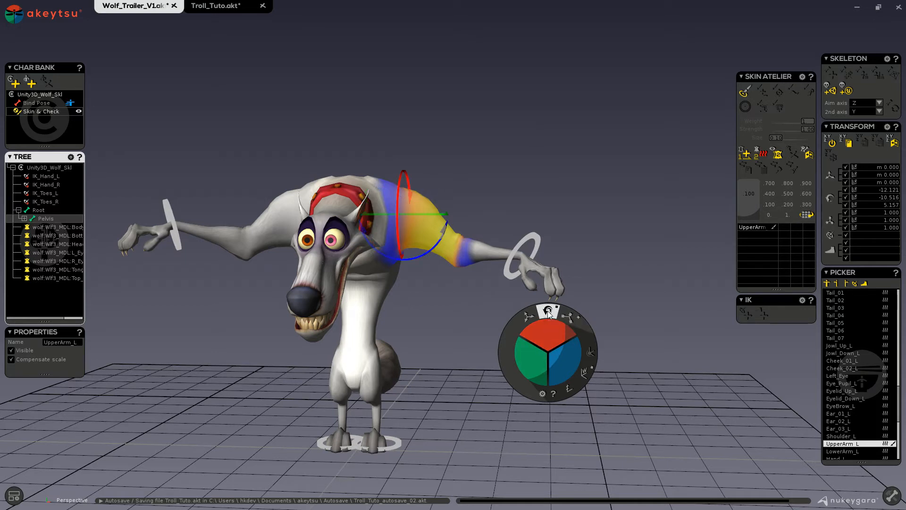
pyautogui.moveTo(550, 312)
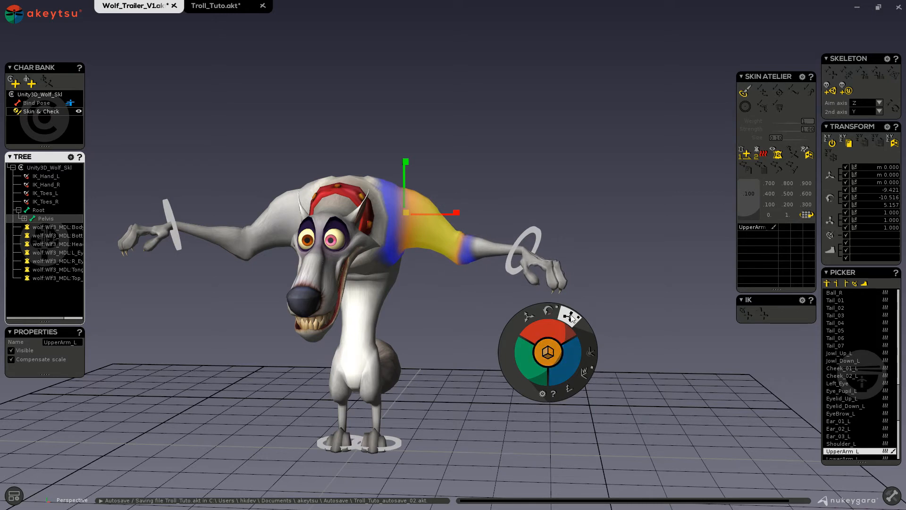
pyautogui.moveTo(570, 317)
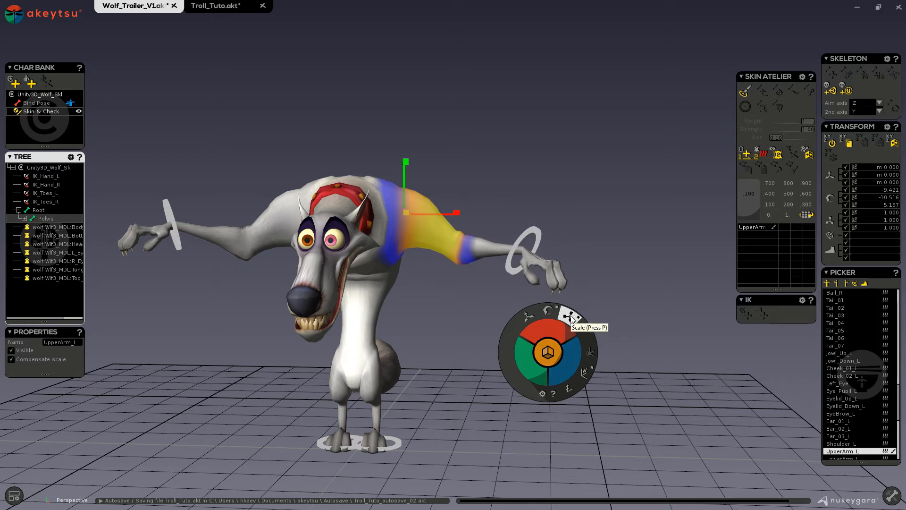
# Switch the Spinner to Scale mode for UpperArm_L
pyautogui.click(570, 317)
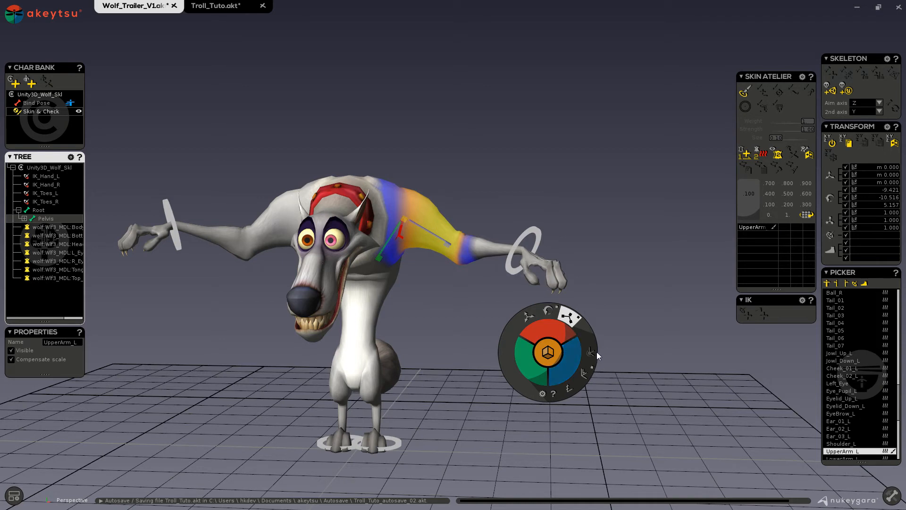
pyautogui.moveTo(147, 185)
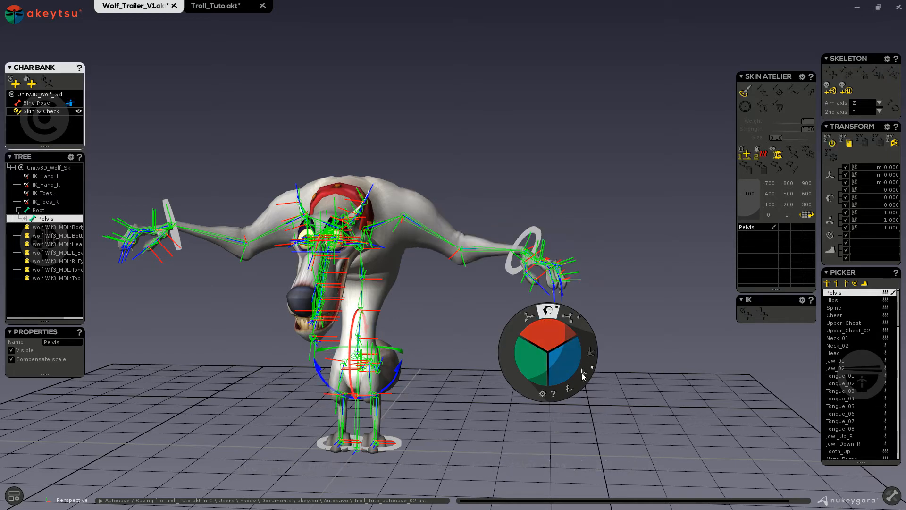
pyautogui.moveTo(585, 380)
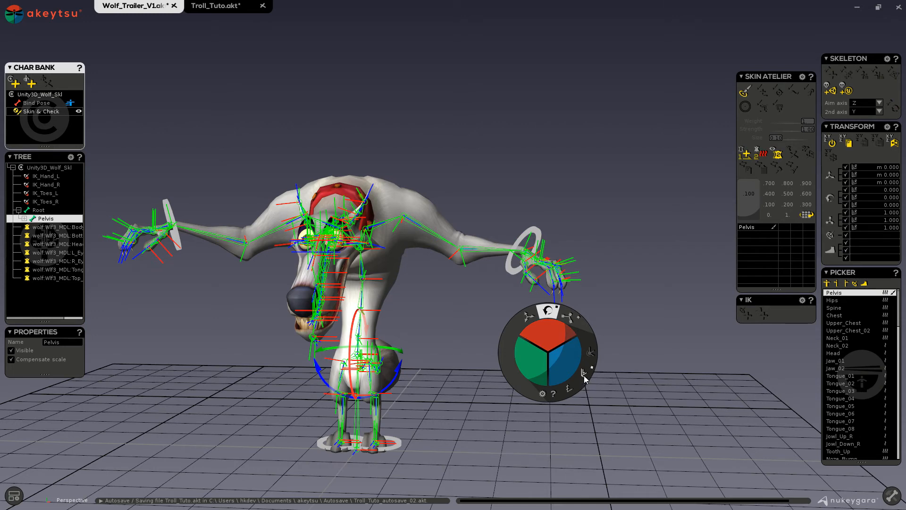
pyautogui.moveTo(586, 373)
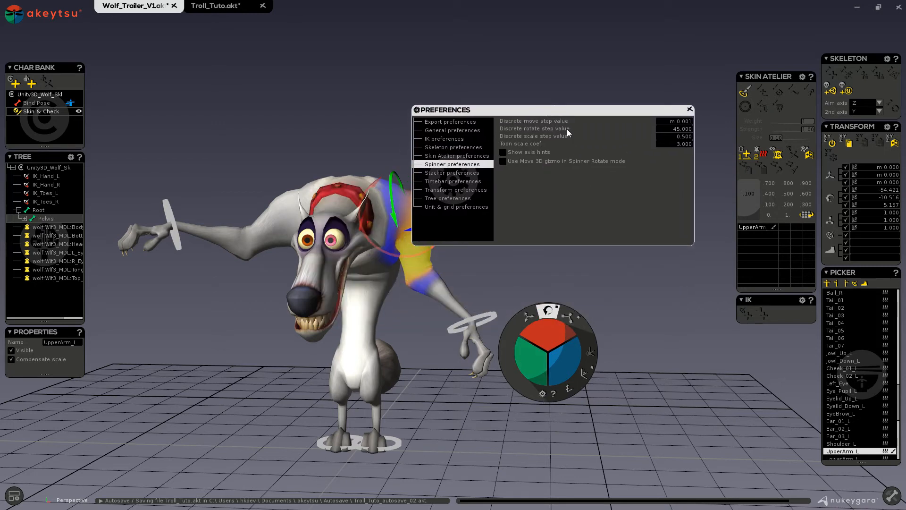
pyautogui.moveTo(540, 138)
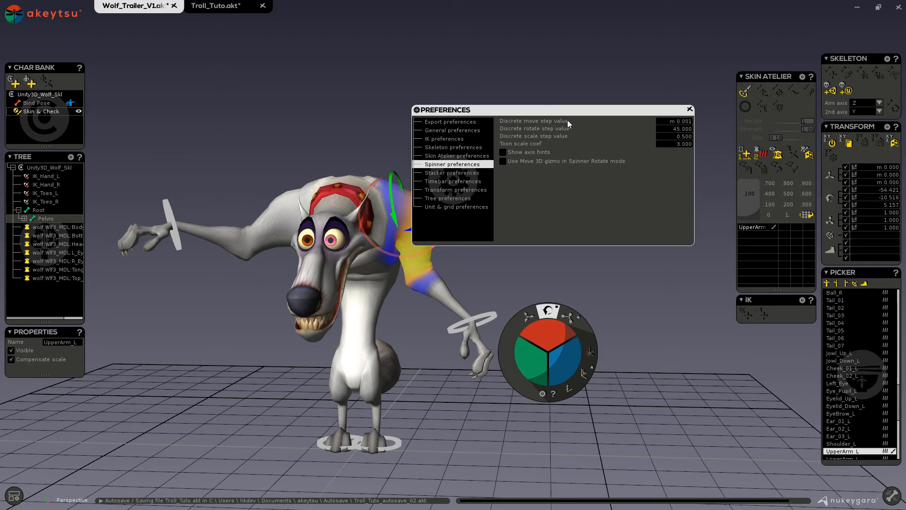
pyautogui.moveTo(599, 153)
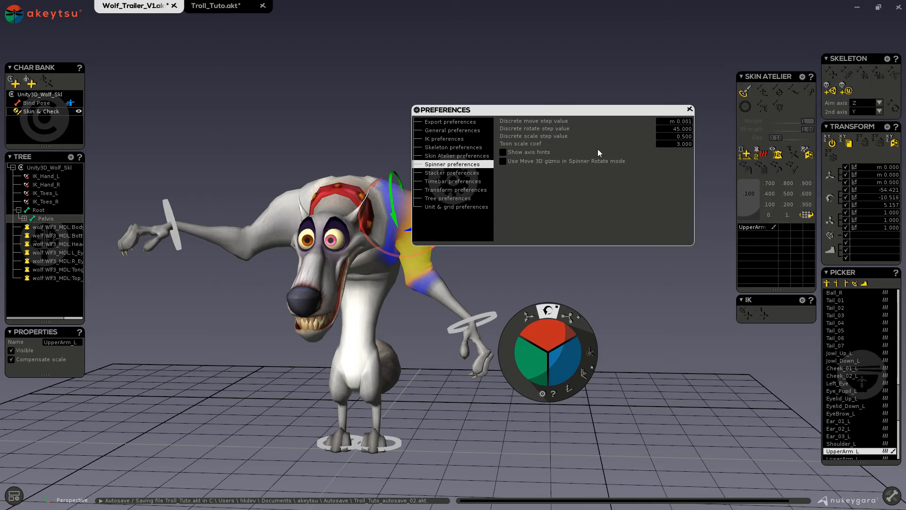
pyautogui.moveTo(547, 147)
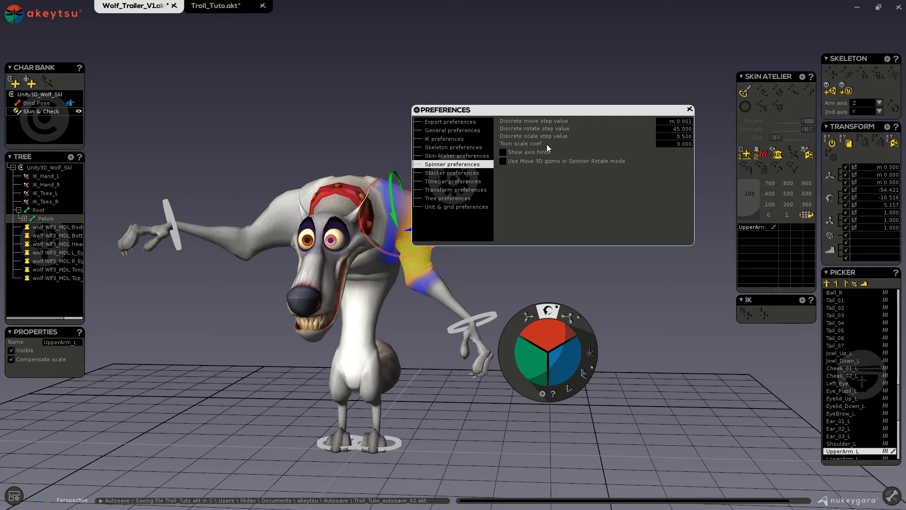
pyautogui.moveTo(560, 147)
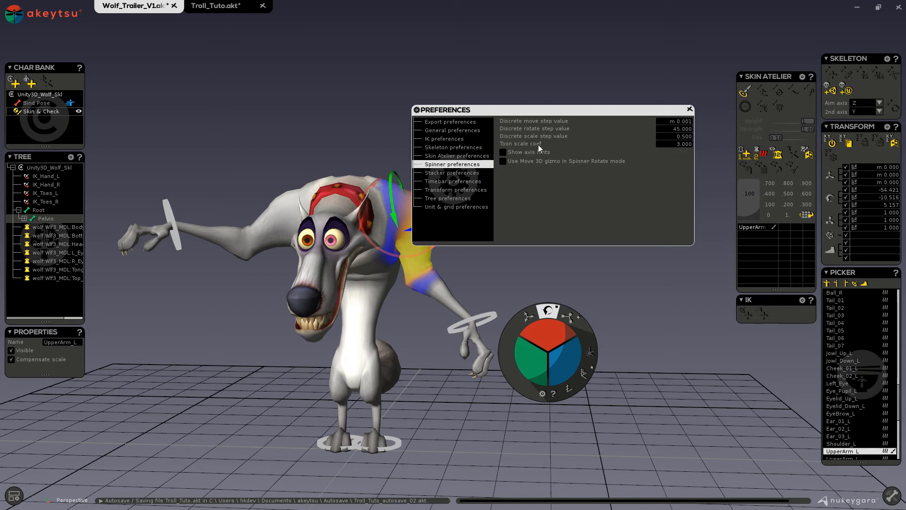
# Tick Show axis hints in Spinner preferences, then untick it again
pyautogui.click(504, 152)
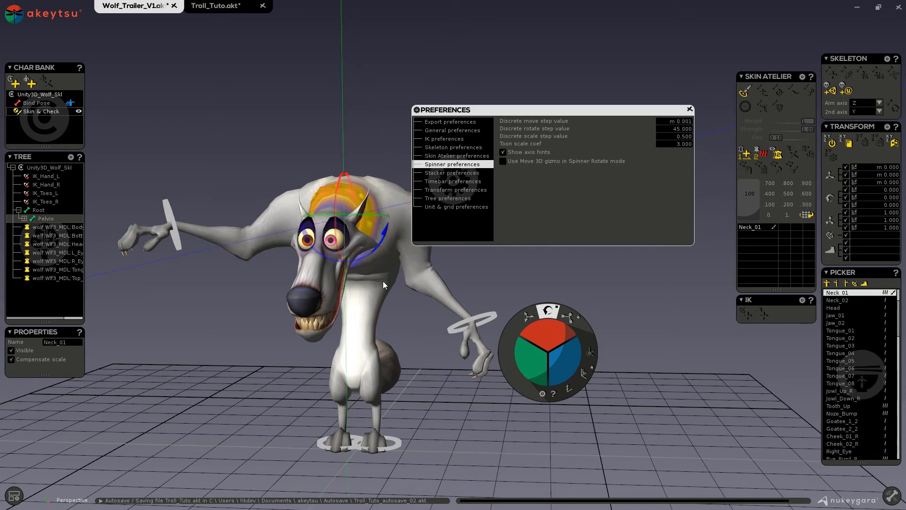
pyautogui.click(502, 151)
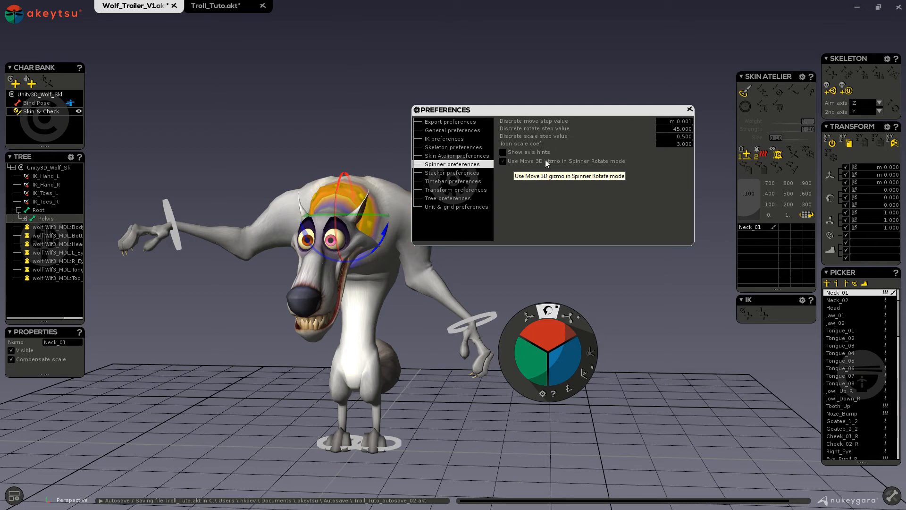
pyautogui.moveTo(604, 165)
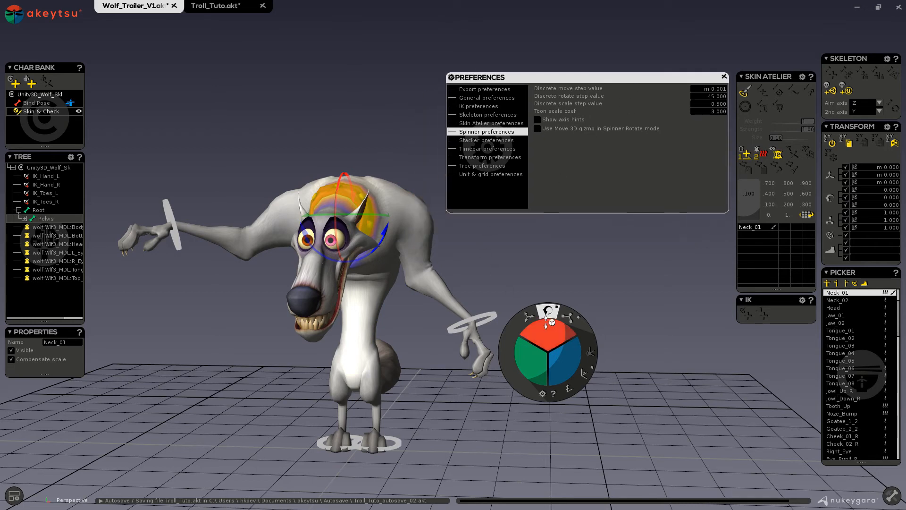
pyautogui.click(537, 129)
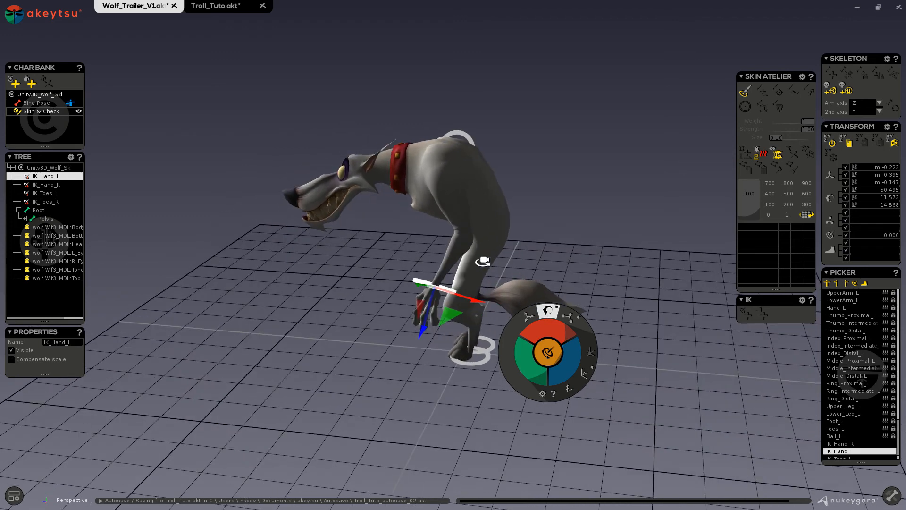
# Roll IK_Hand_L in rotate mode, visit the Troll_Tuto tab, return to Wolf_Trailer
pyautogui.click(548, 352)
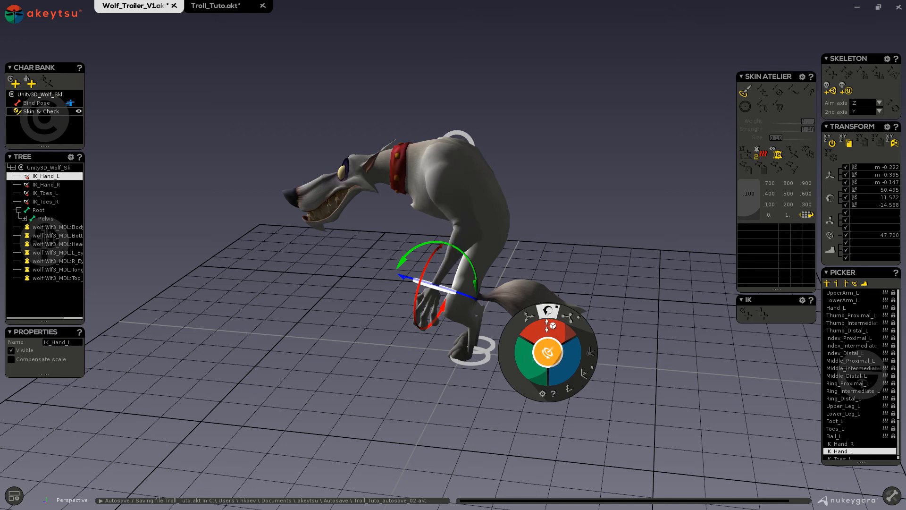
pyautogui.click(214, 6)
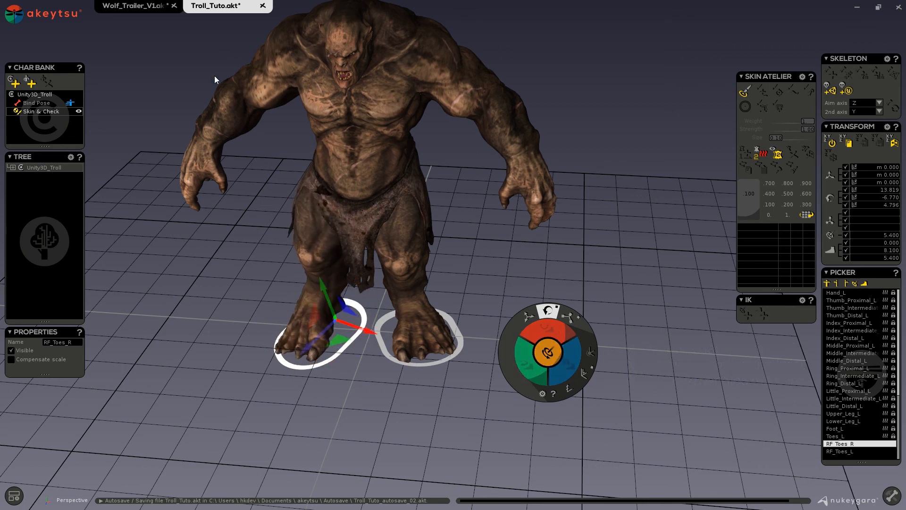
pyautogui.click(130, 6)
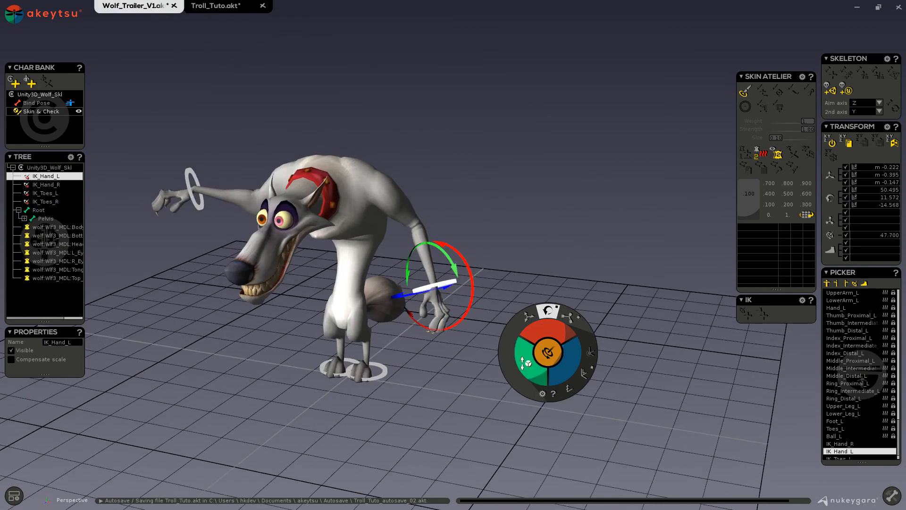